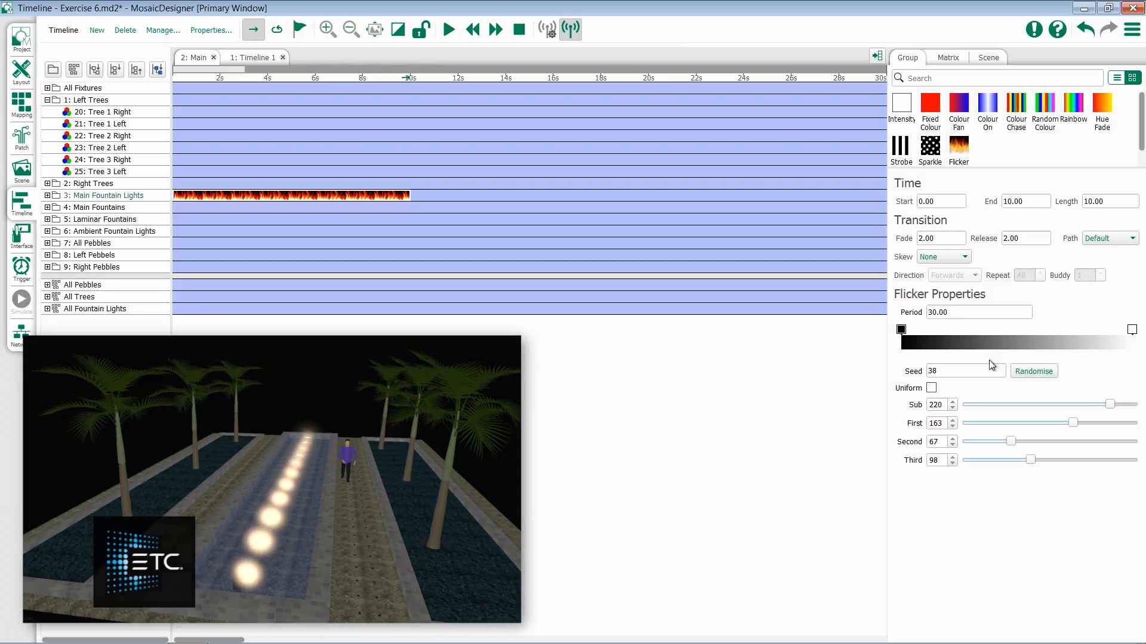
mouse_move(988, 386)
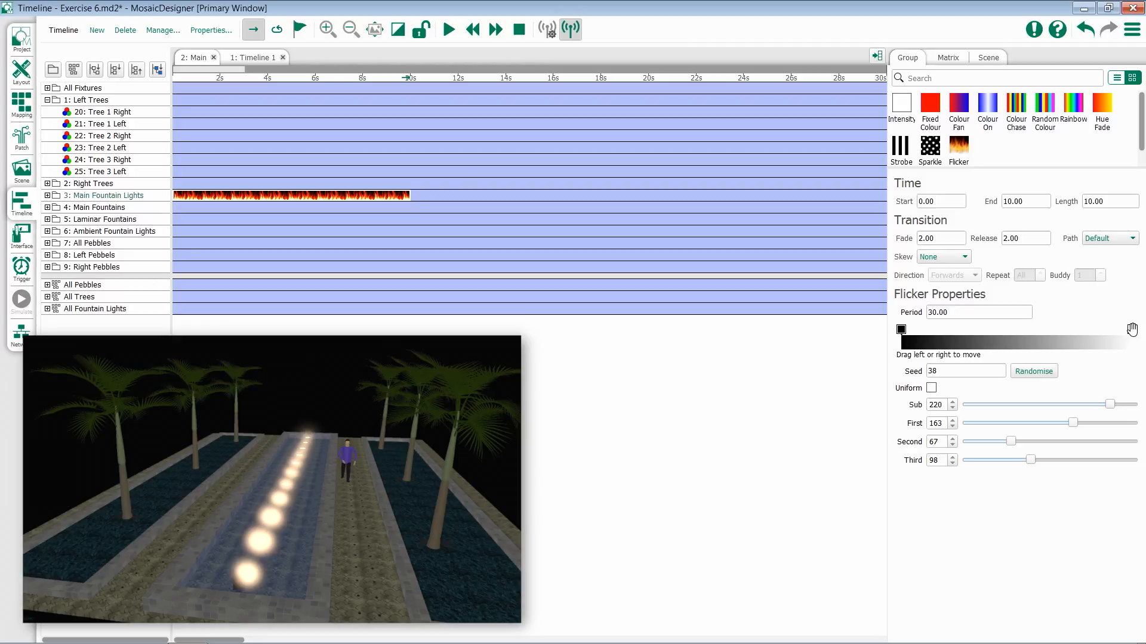
Pull the white gradient stop inward so it sits nearer the black stop
left_click(901, 330)
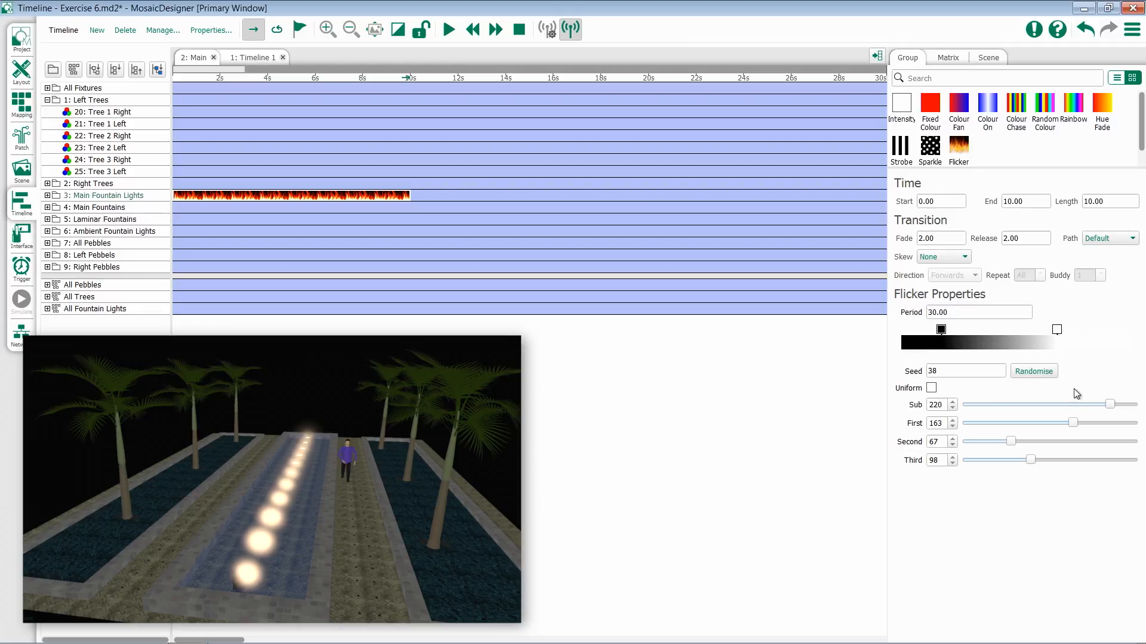
mouse_move(1109, 341)
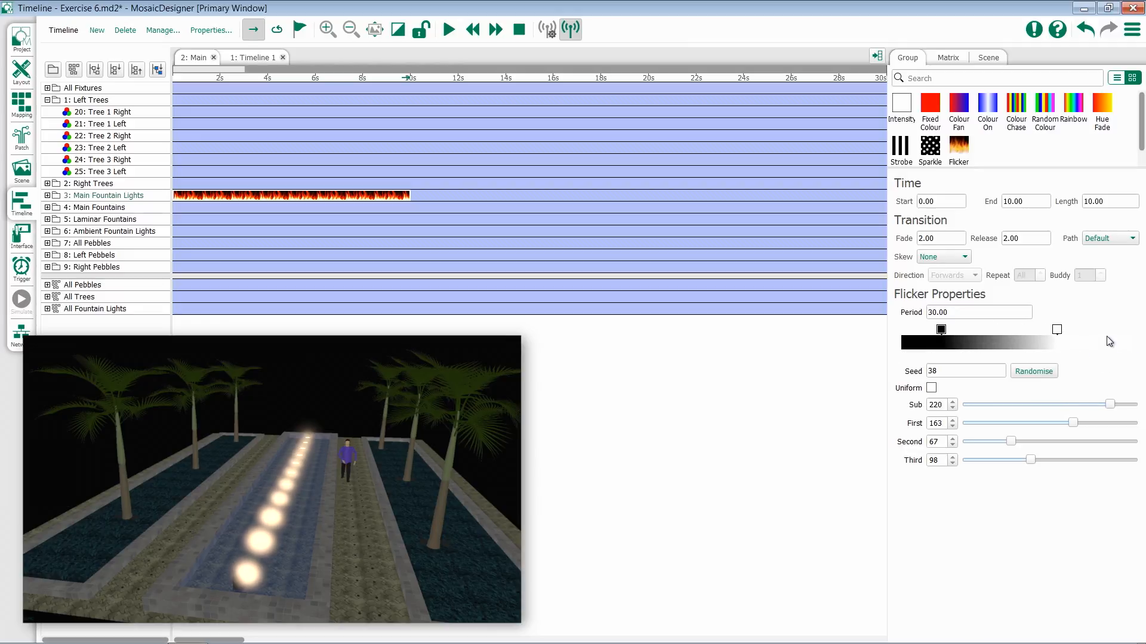
mouse_move(1105, 330)
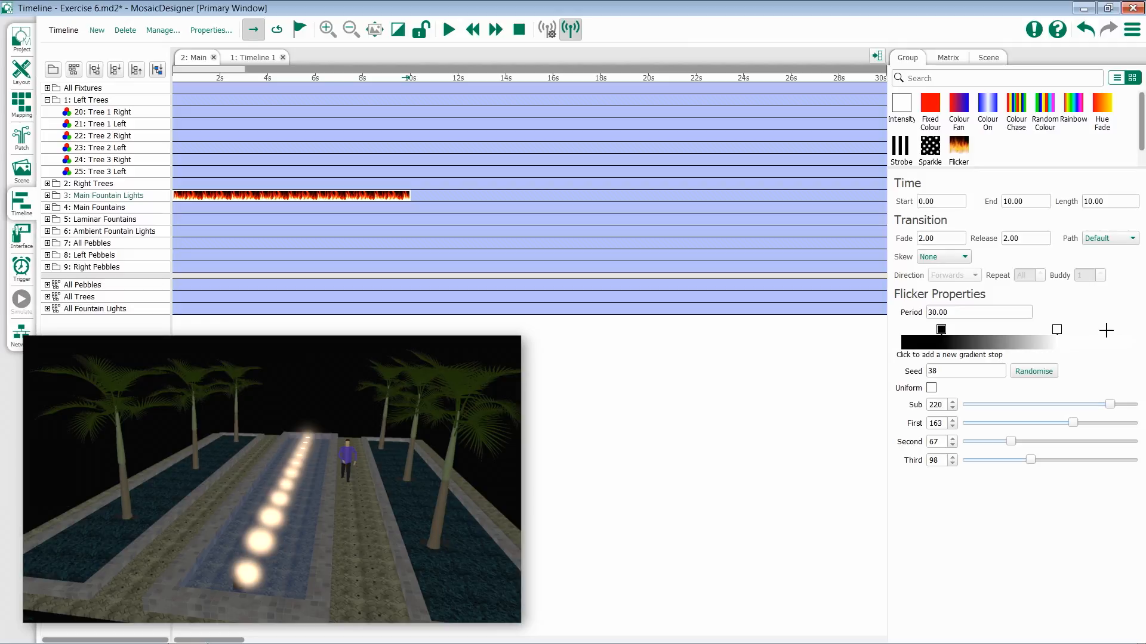
Add a red stop at the gradient's right end and randomise the flicker seed to 1695
left_click(1104, 330)
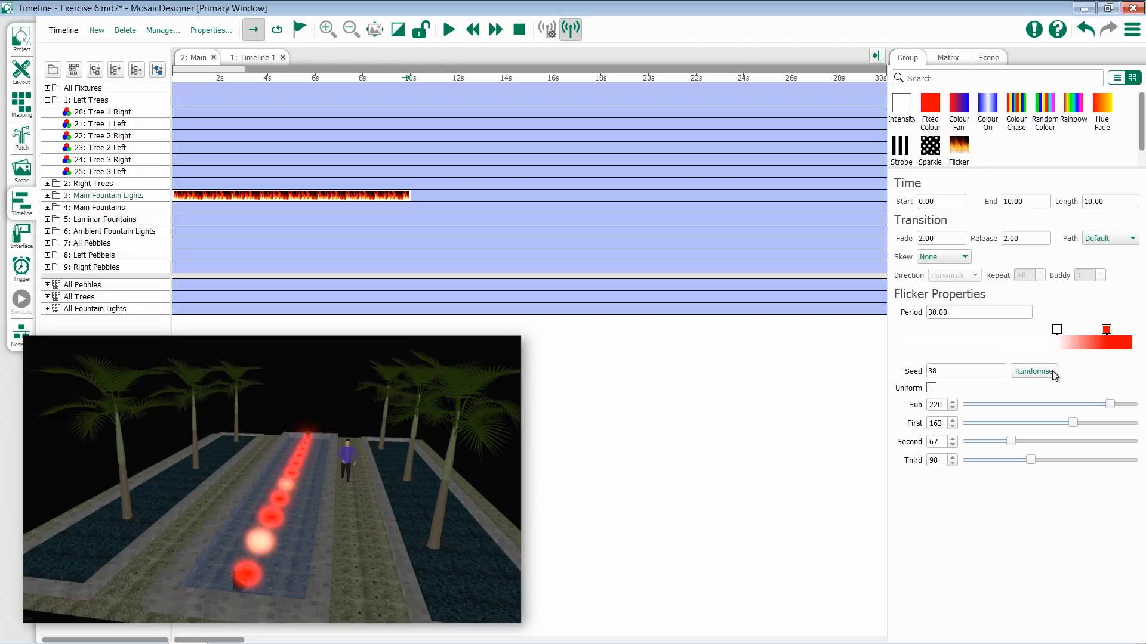
left_click(1032, 371)
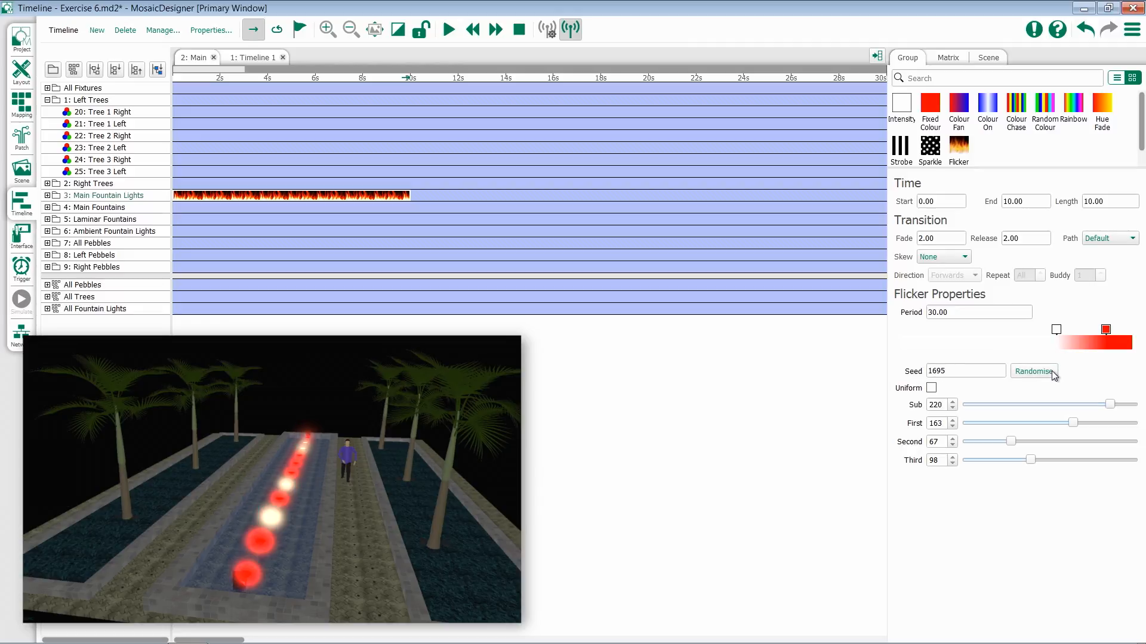